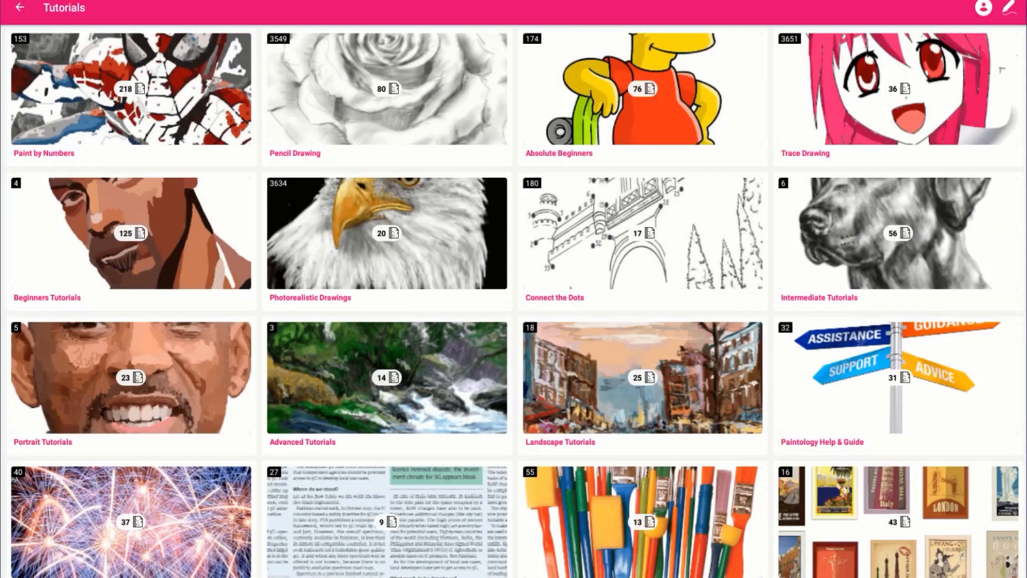
pyautogui.moveTo(809, 451)
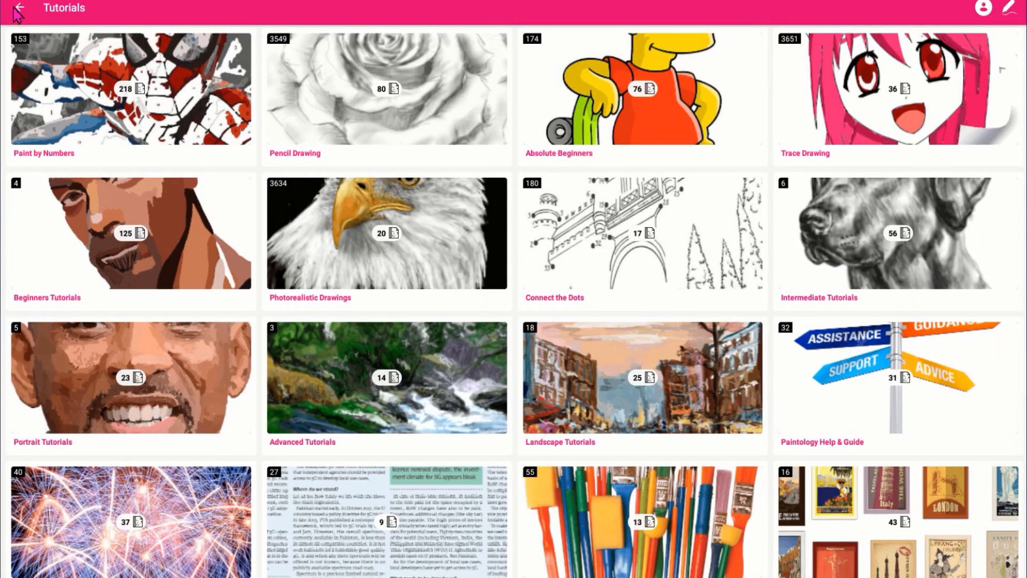
# Step: Return home from Tutorials, peek at the Draw options and the Community page, ending on the home screen
pyautogui.click(18, 9)
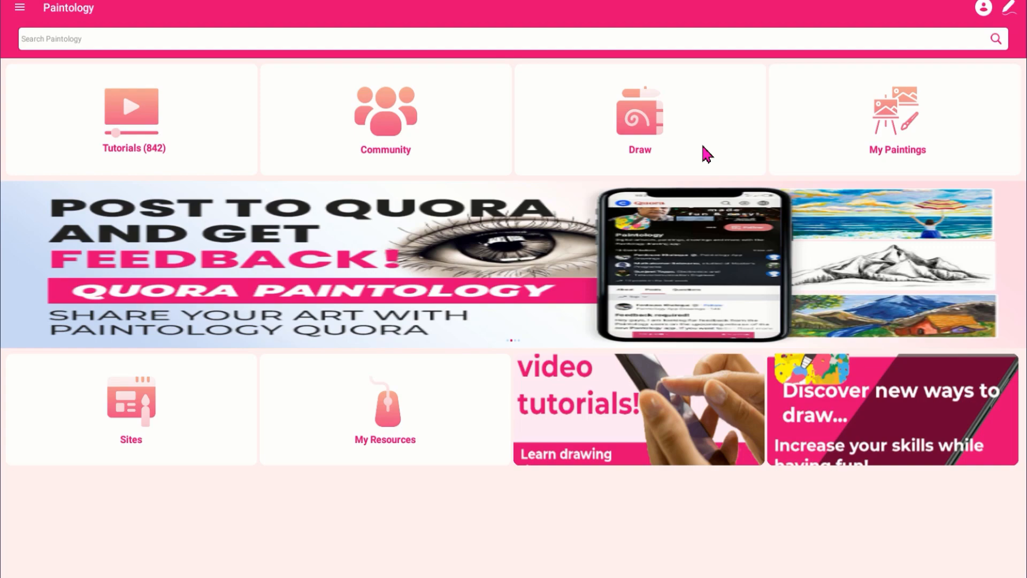
pyautogui.click(640, 118)
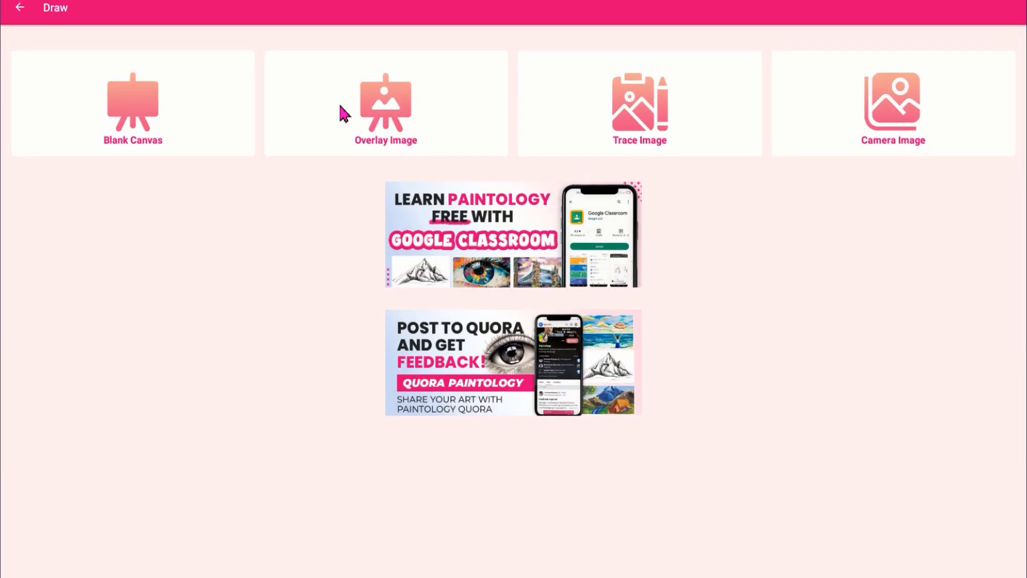
pyautogui.click(19, 8)
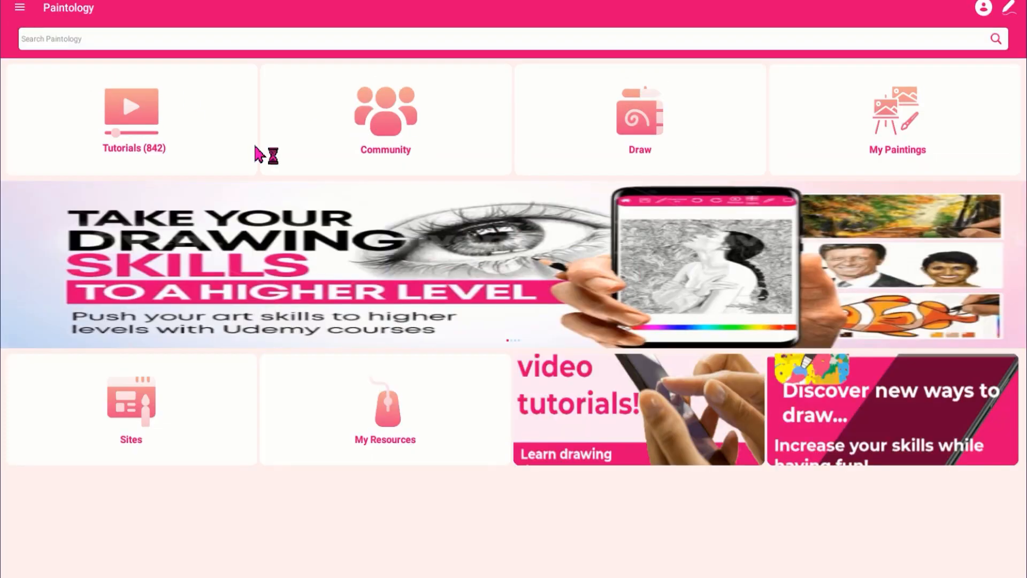
pyautogui.click(385, 118)
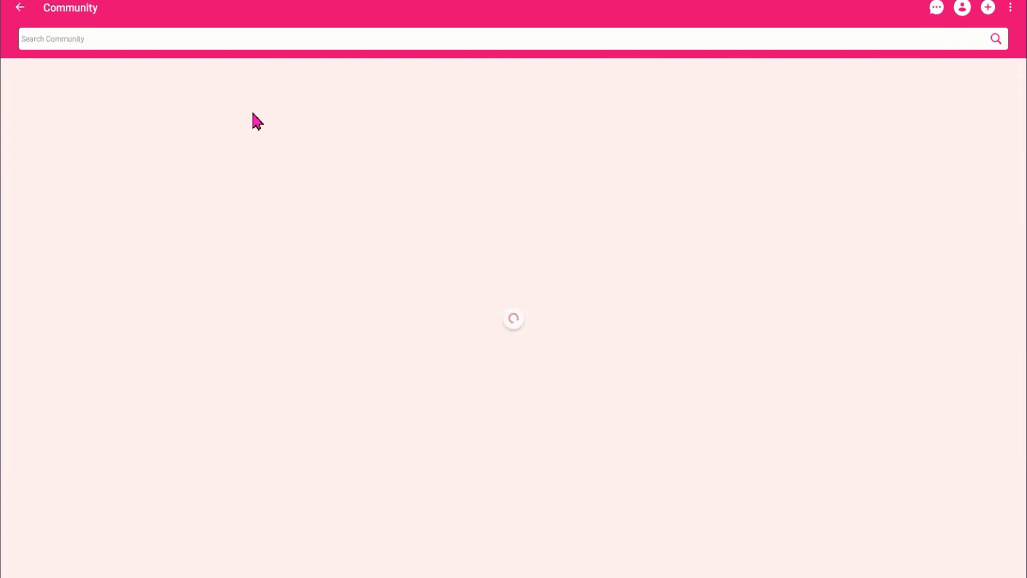
pyautogui.click(20, 7)
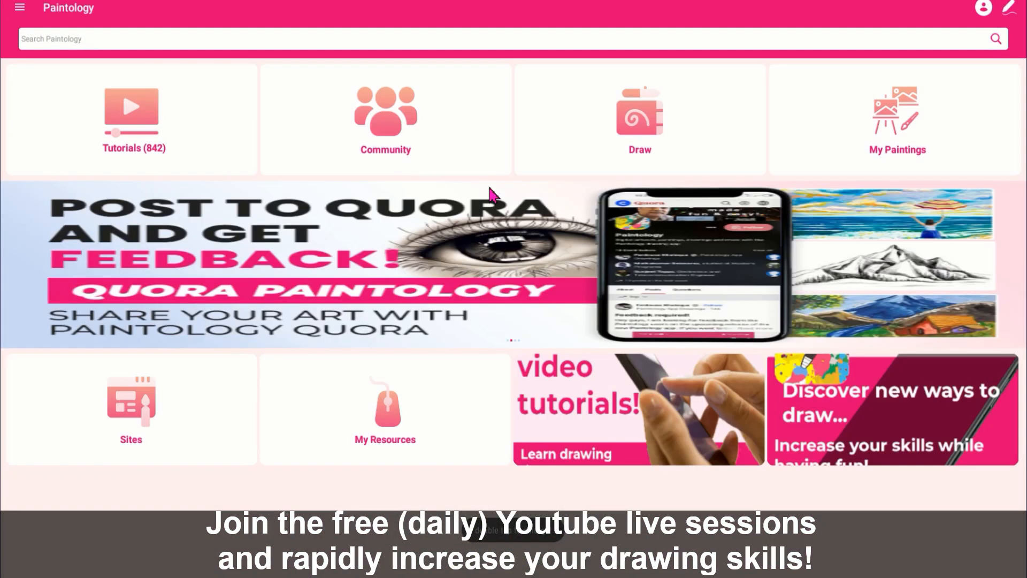
# Step: Browse My Paintings, scrolling down the gallery toward the saved dog portrait
pyautogui.click(897, 118)
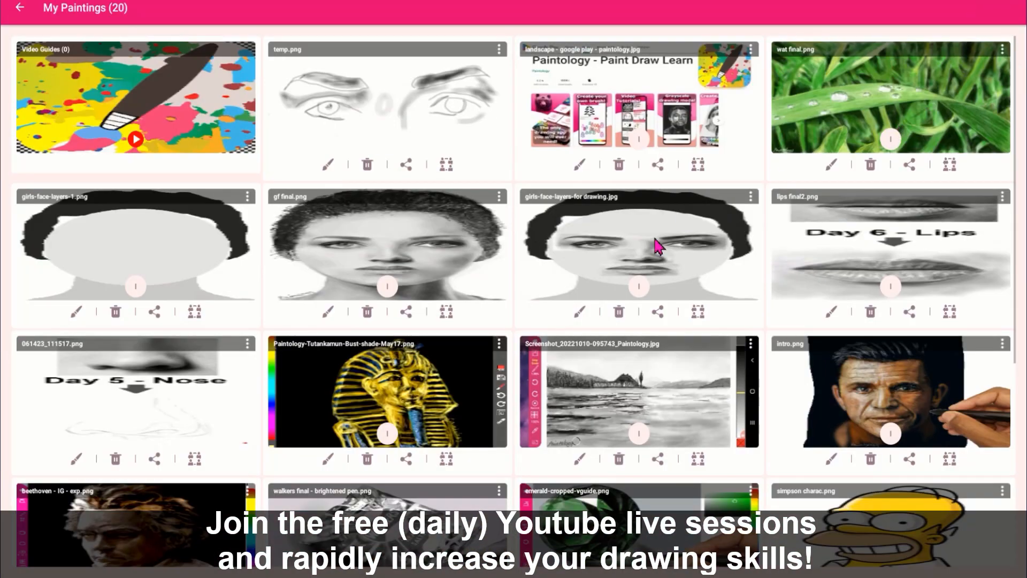
pyautogui.scroll(-3)
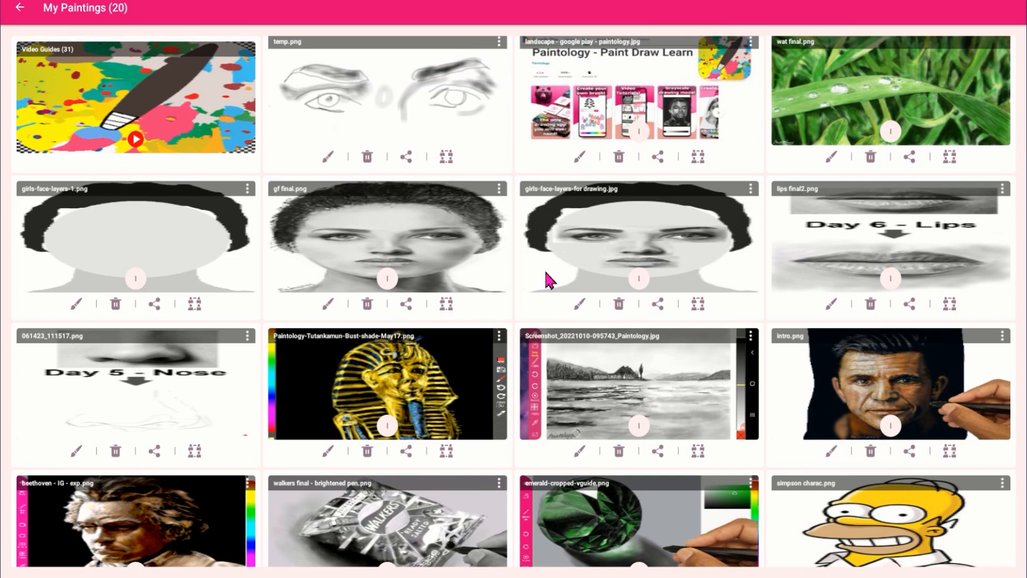
pyautogui.scroll(-3)
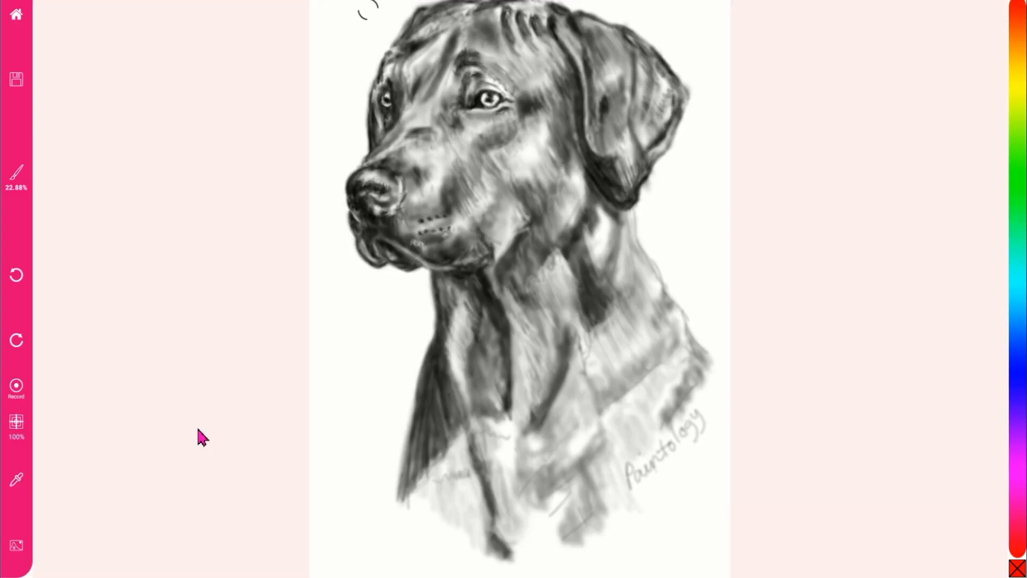
pyautogui.moveTo(967, 495)
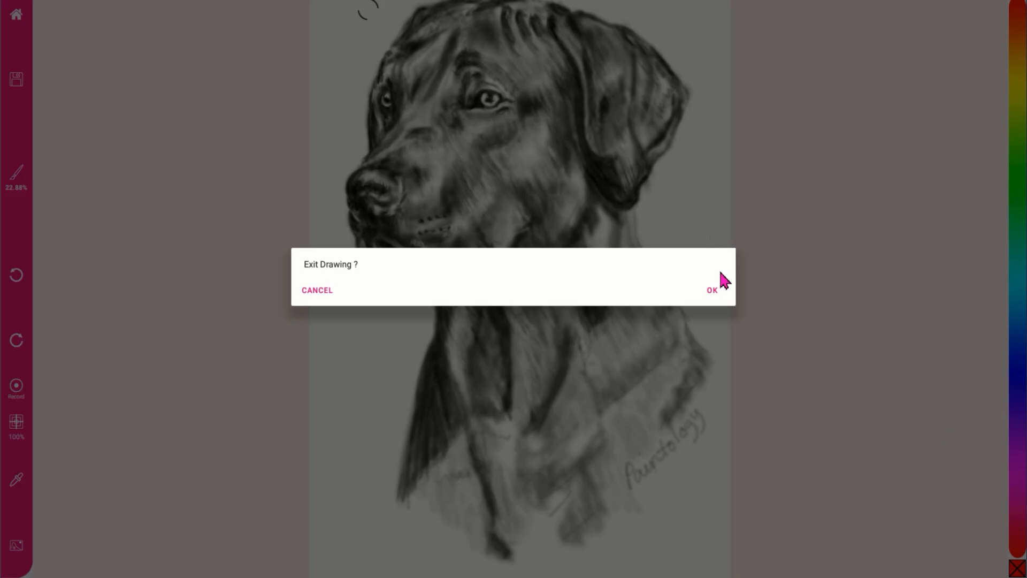
# Step: Confirm exiting the dog drawing, then confirm exiting the Google Play painting to reach home
pyautogui.click(713, 290)
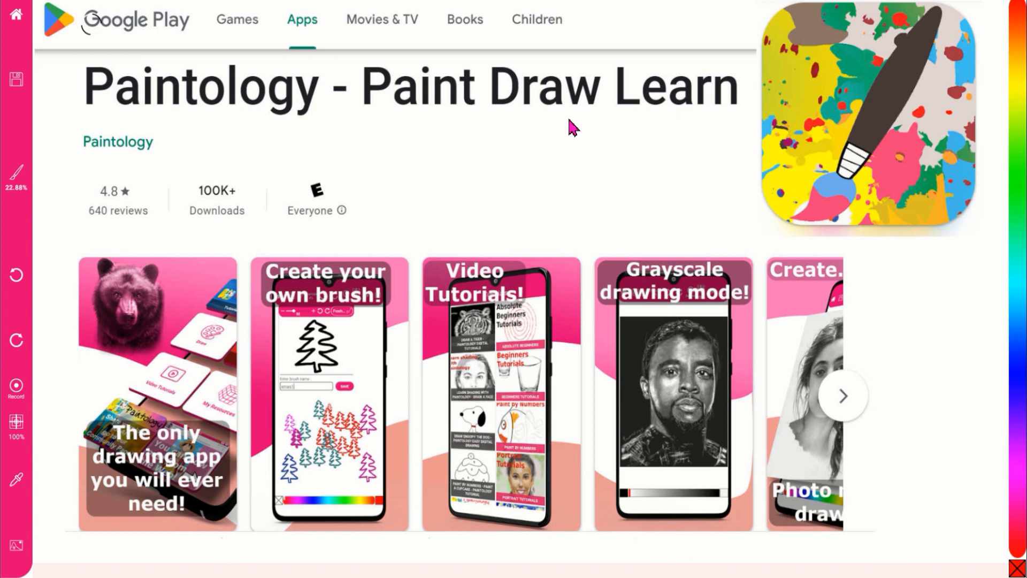
pyautogui.moveTo(1001, 517)
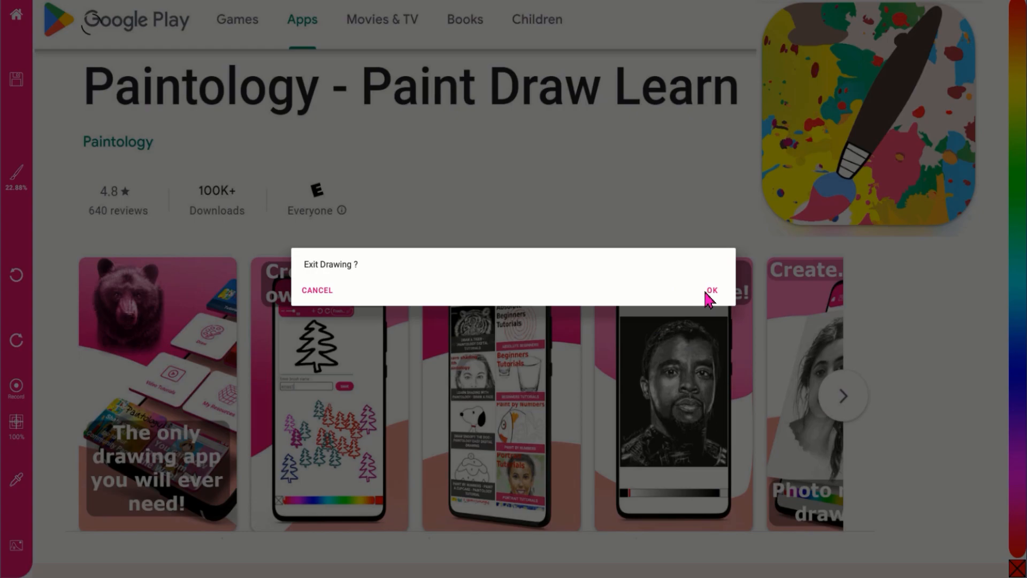
pyautogui.click(713, 290)
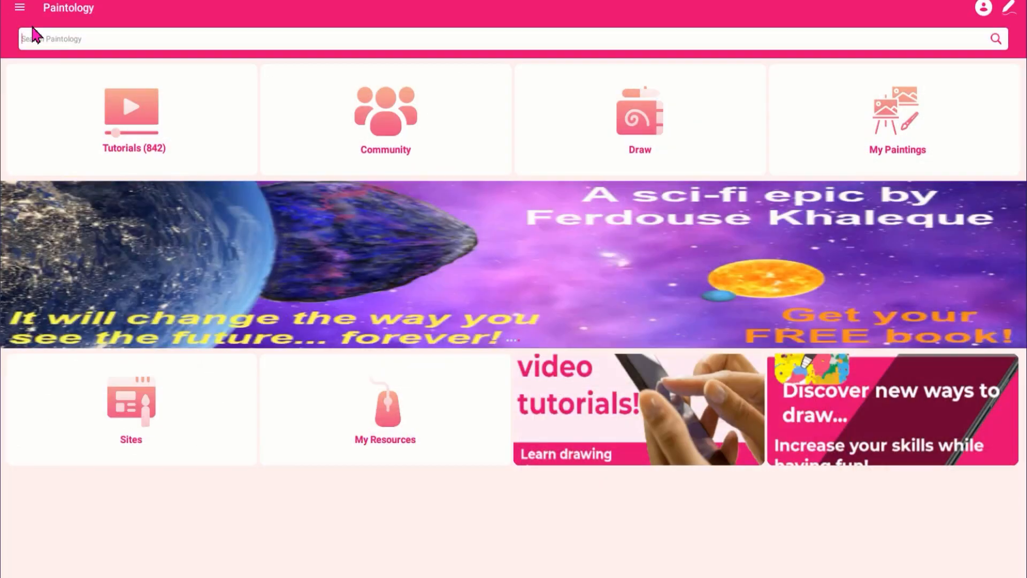
# Step: Browse the Pencil Drawing category with all 80 lessons shown, then return to the Tutorials list
pyautogui.click(131, 118)
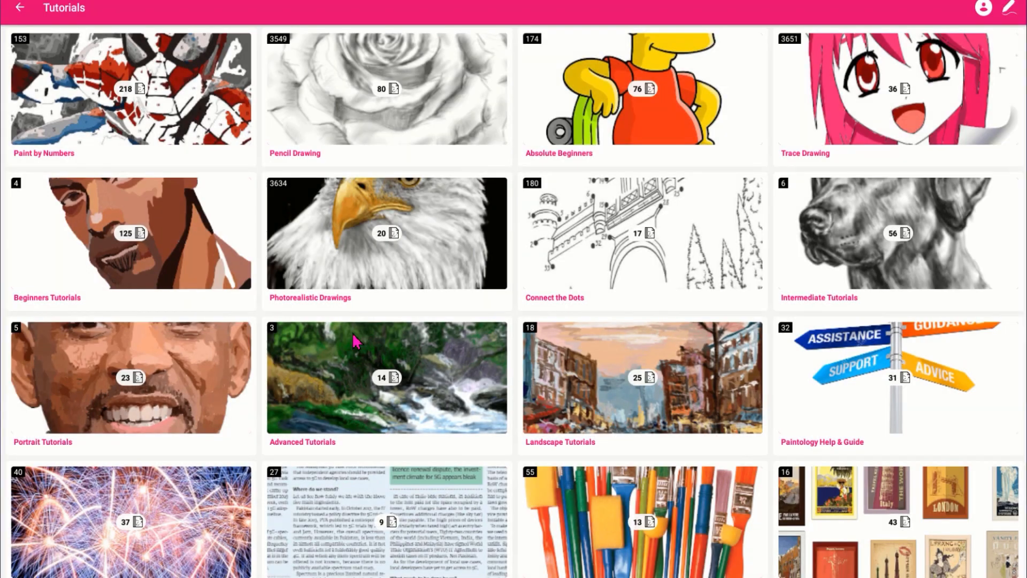
pyautogui.scroll(-3)
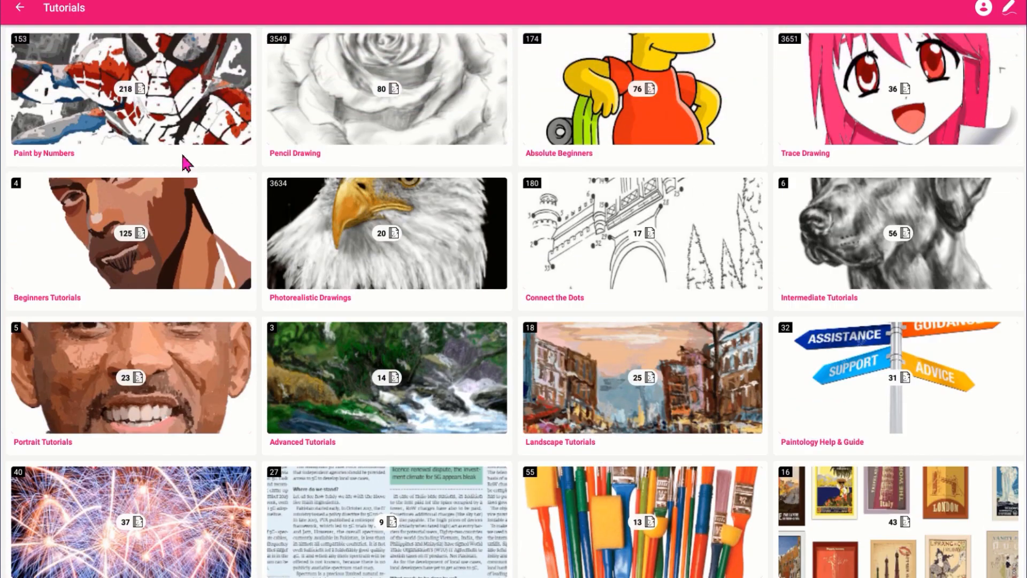
pyautogui.moveTo(343, 135)
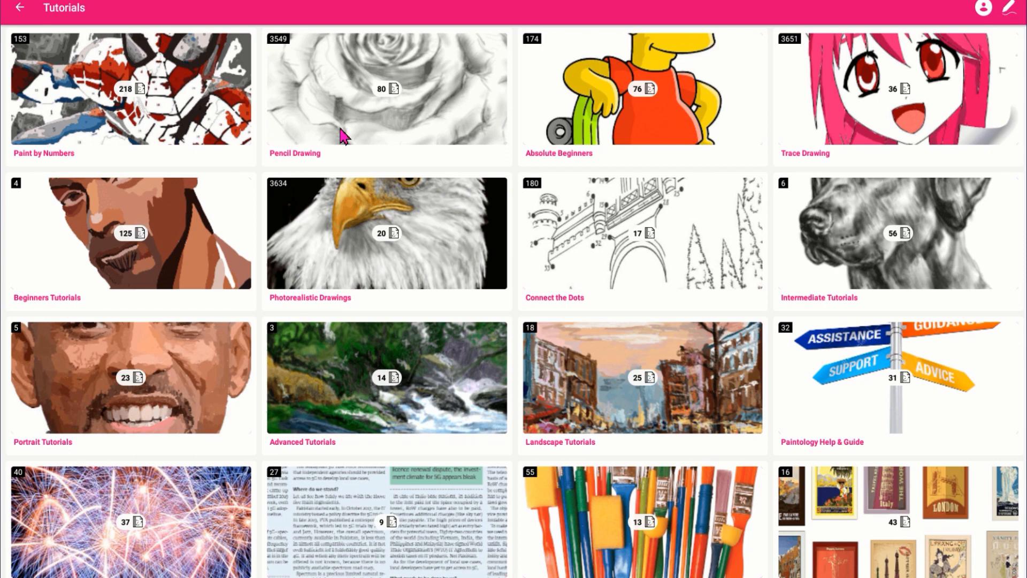
pyautogui.moveTo(589, 138)
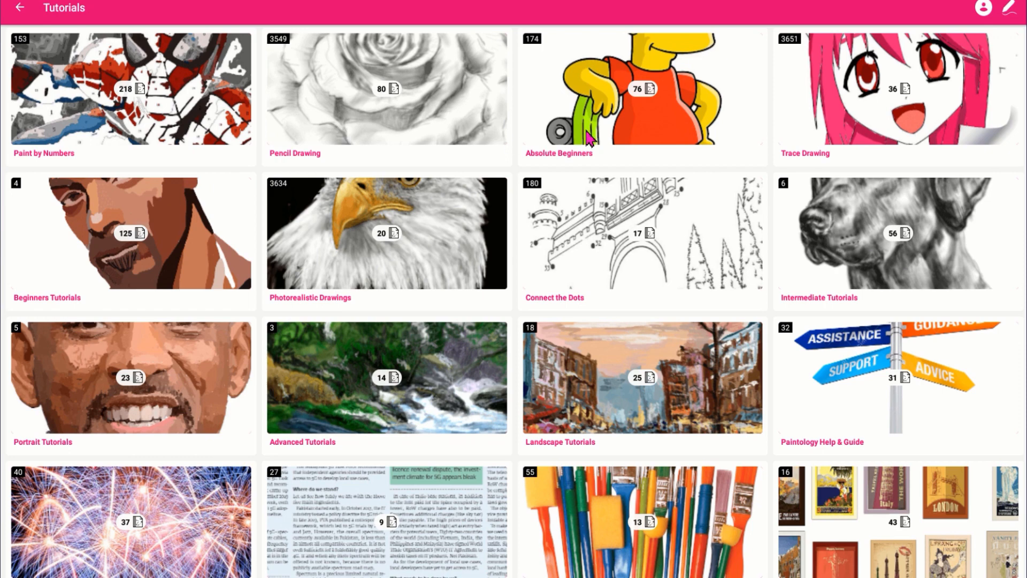
pyautogui.moveTo(672, 102)
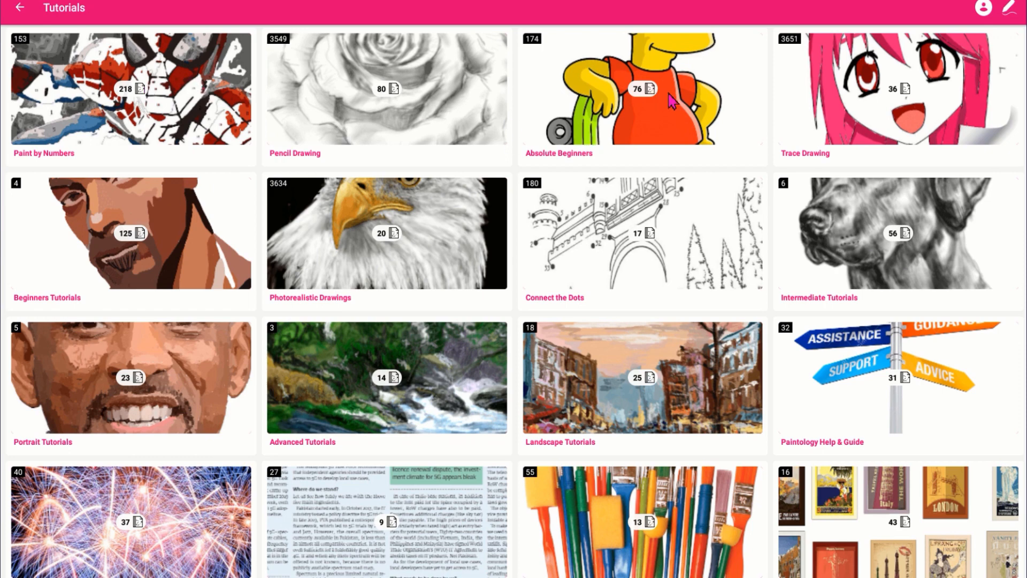
pyautogui.moveTo(385, 155)
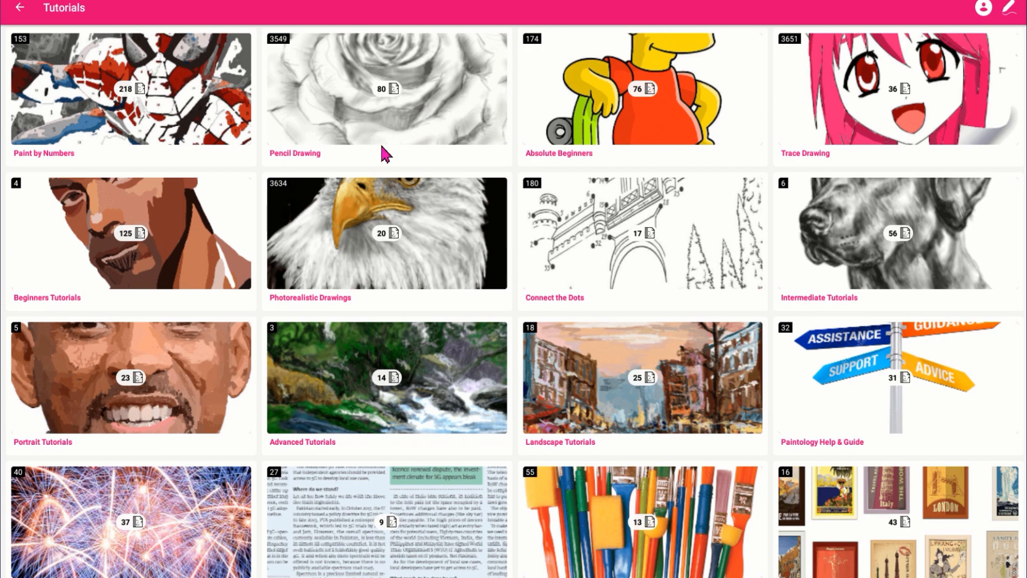
pyautogui.moveTo(258, 115)
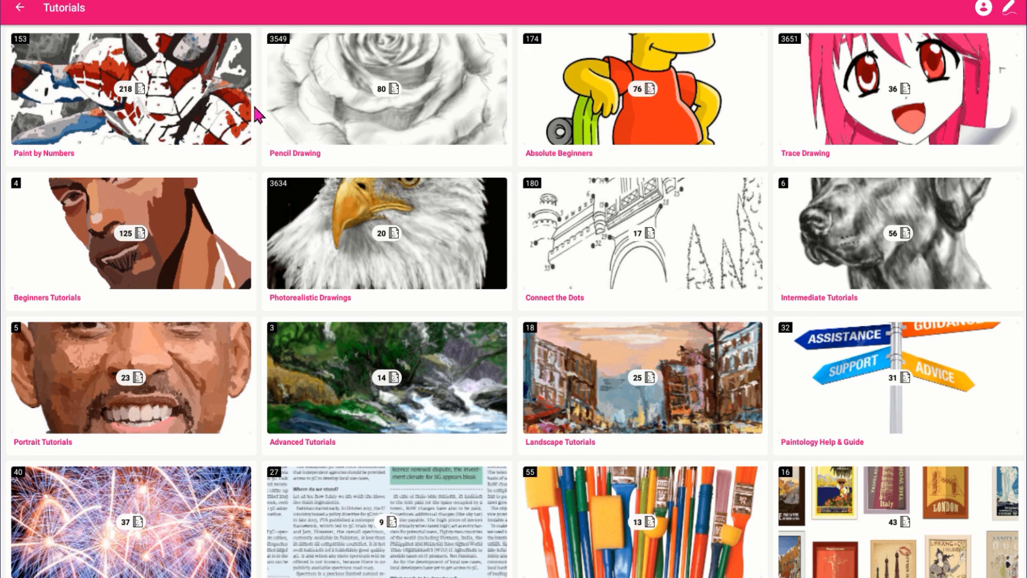
pyautogui.moveTo(349, 136)
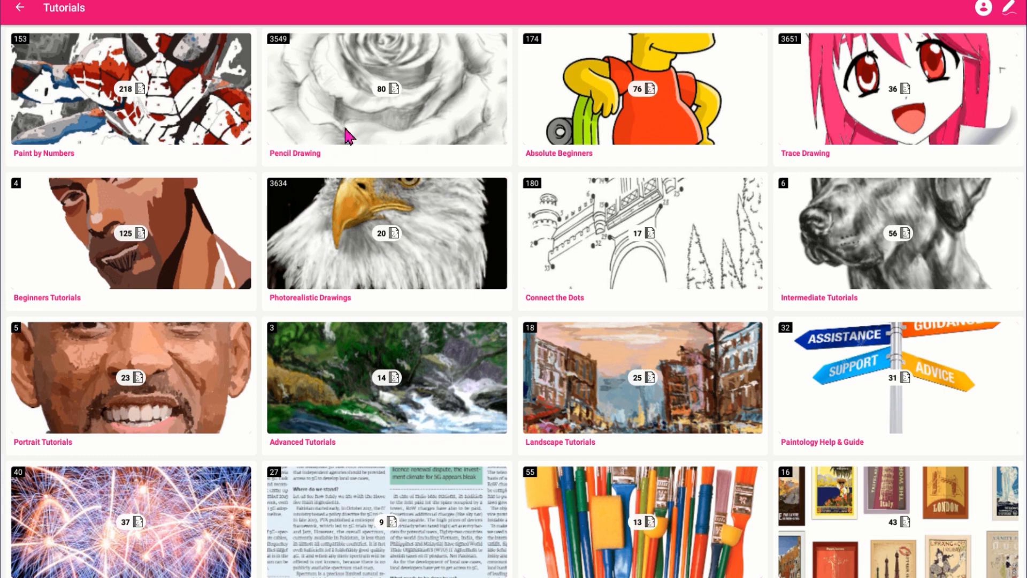
pyautogui.click(386, 89)
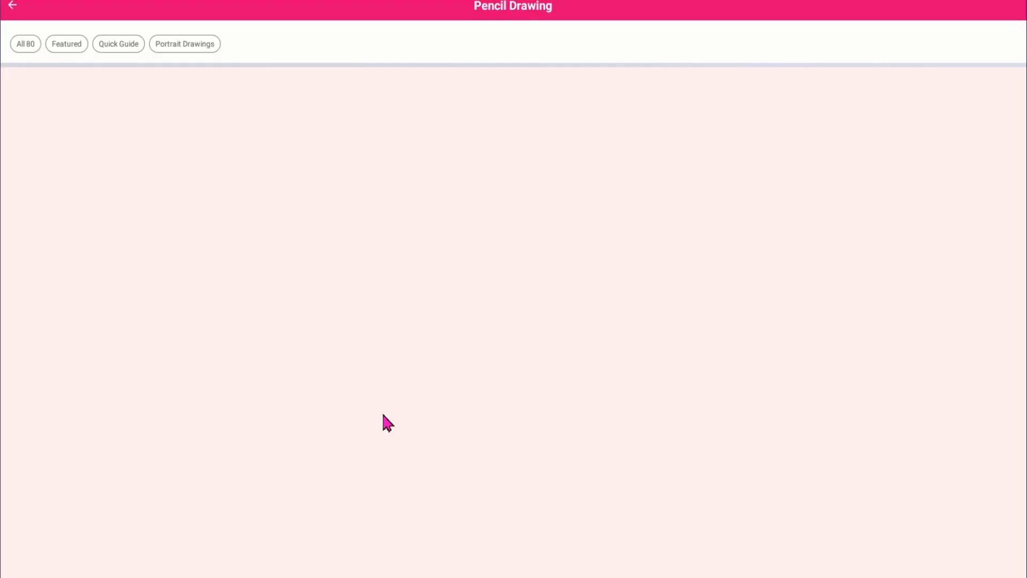
pyautogui.click(24, 44)
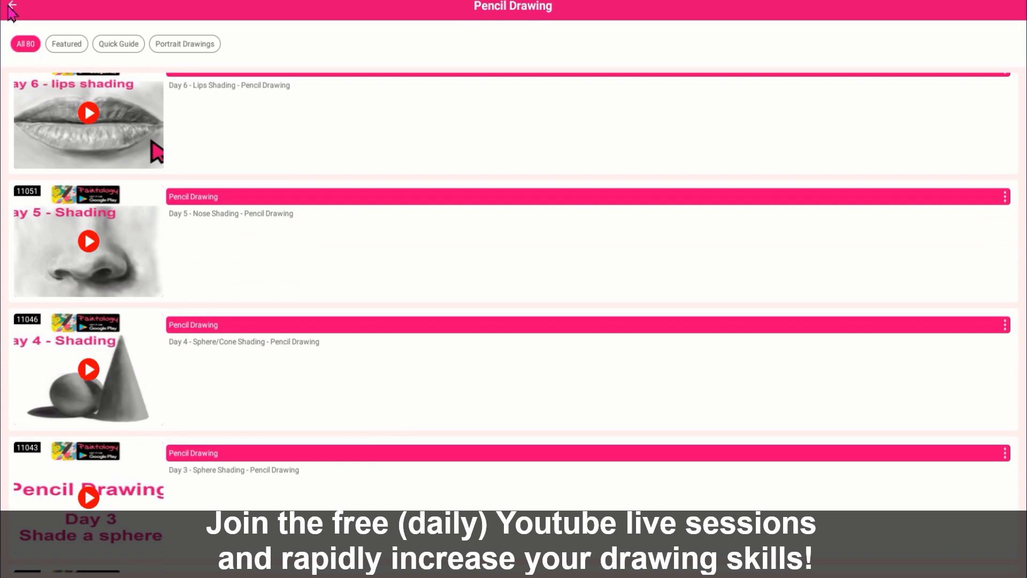
pyautogui.click(13, 9)
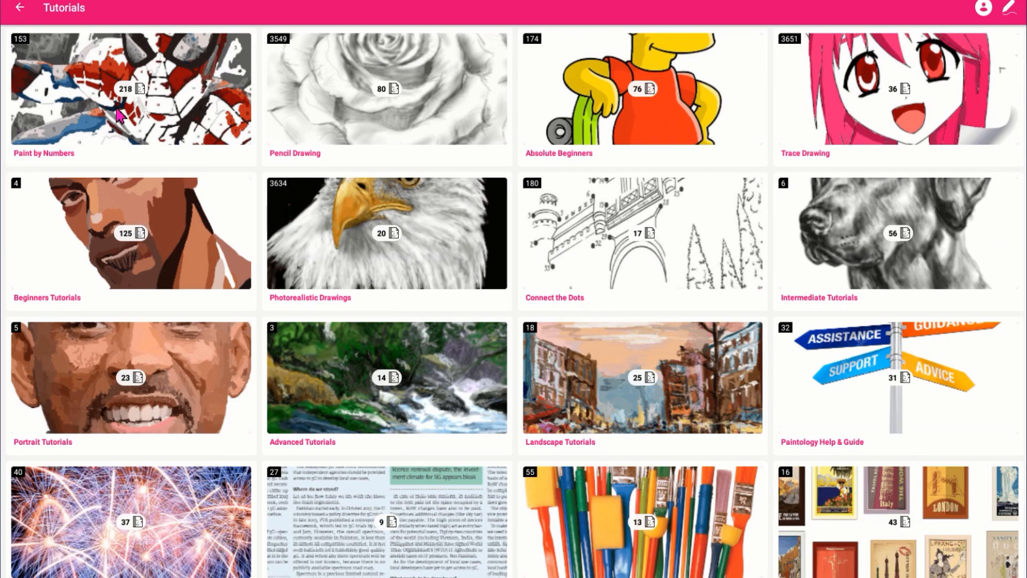
# Step: Start the night-sky lesson from Paint by Numbers so it loads on the drawing canvas
pyautogui.click(130, 89)
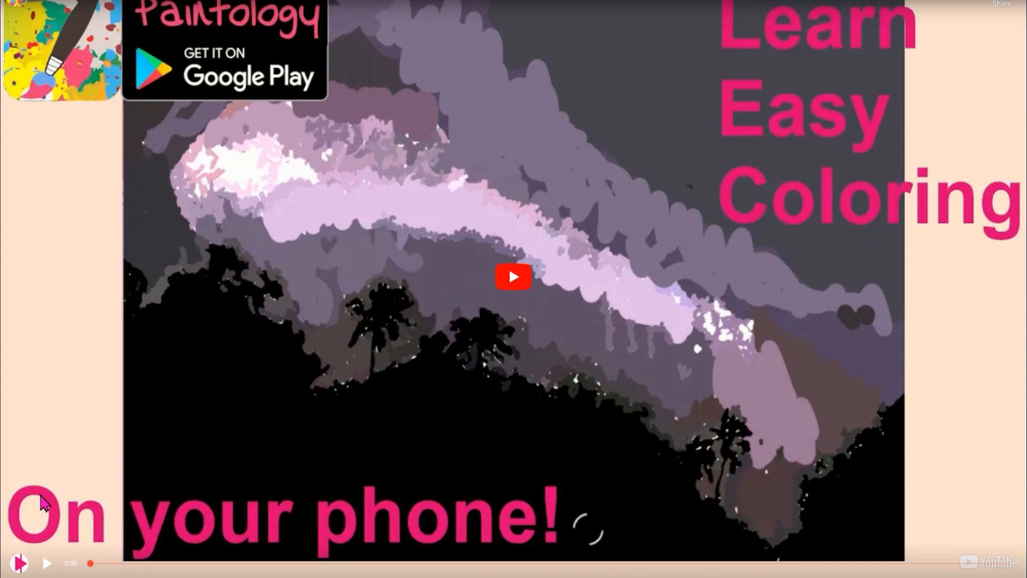
pyautogui.click(513, 276)
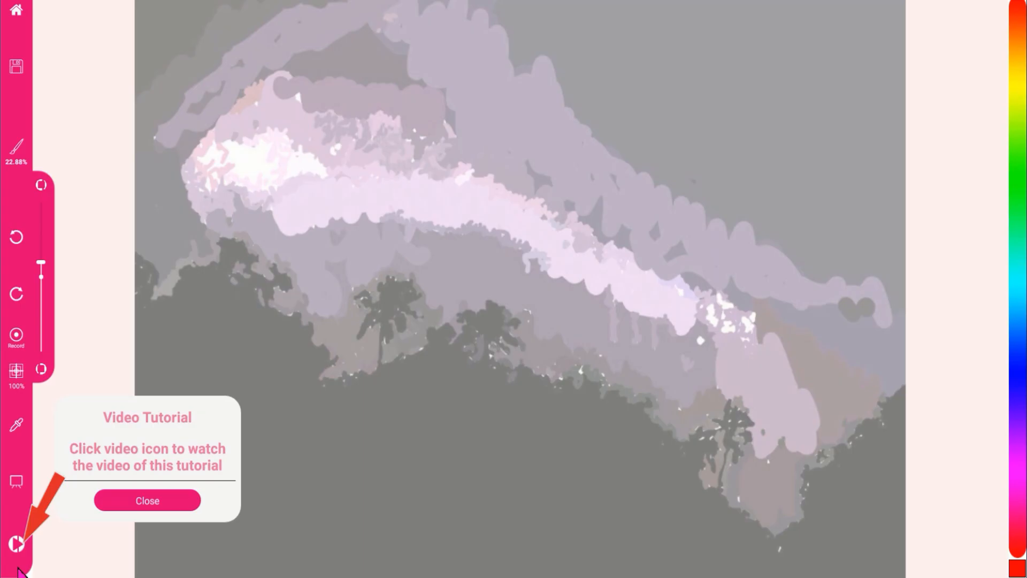
# Step: Close the Video Tutorial popup to reveal the night-sky canvas
pyautogui.click(147, 500)
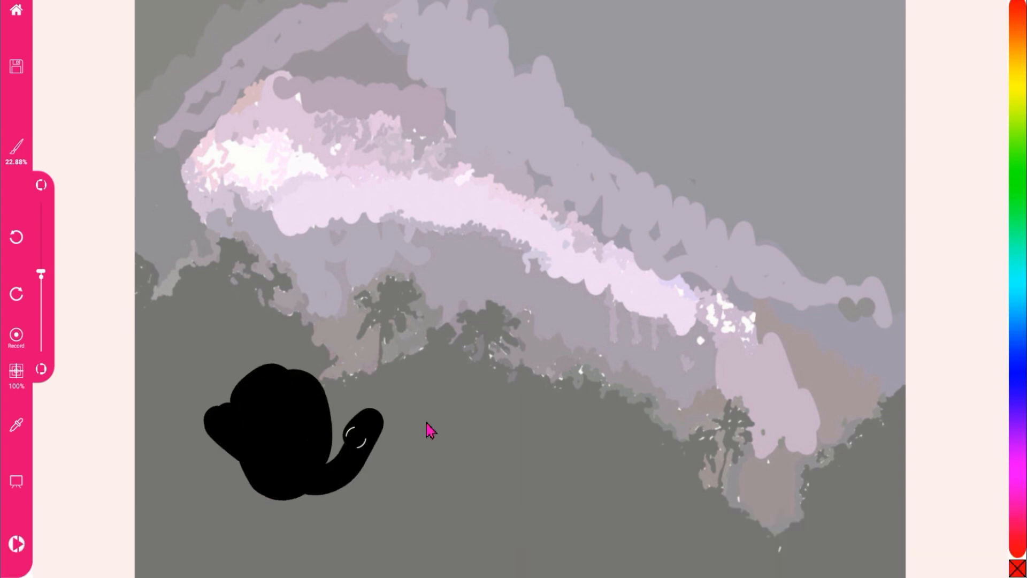
# Step: Widen the black hill patch, stroke pink across the Milky Way, then leave and discard the changes
pyautogui.moveTo(429, 431); pyautogui.dragTo(390, 396)
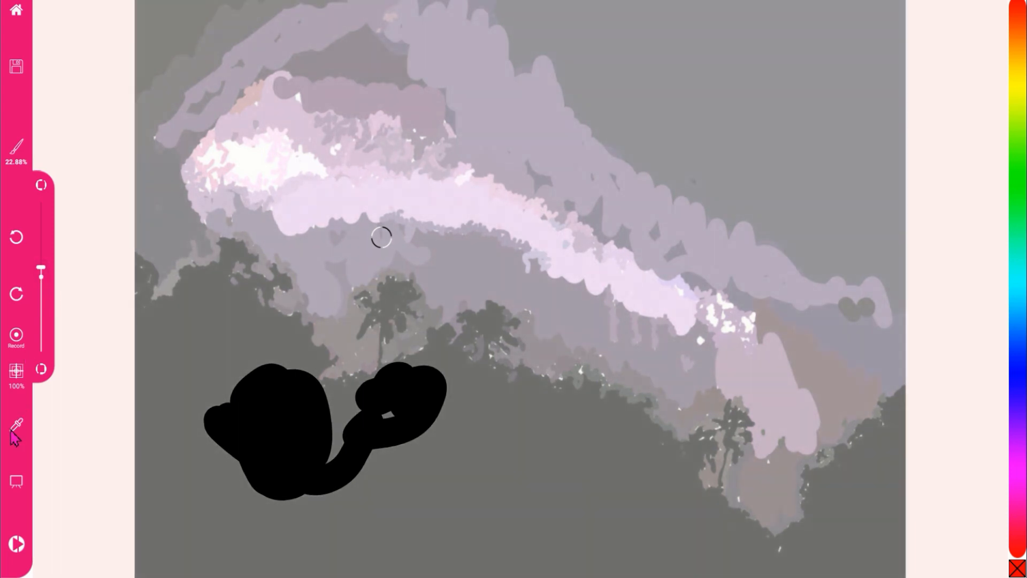
pyautogui.moveTo(383, 238); pyautogui.dragTo(465, 190)
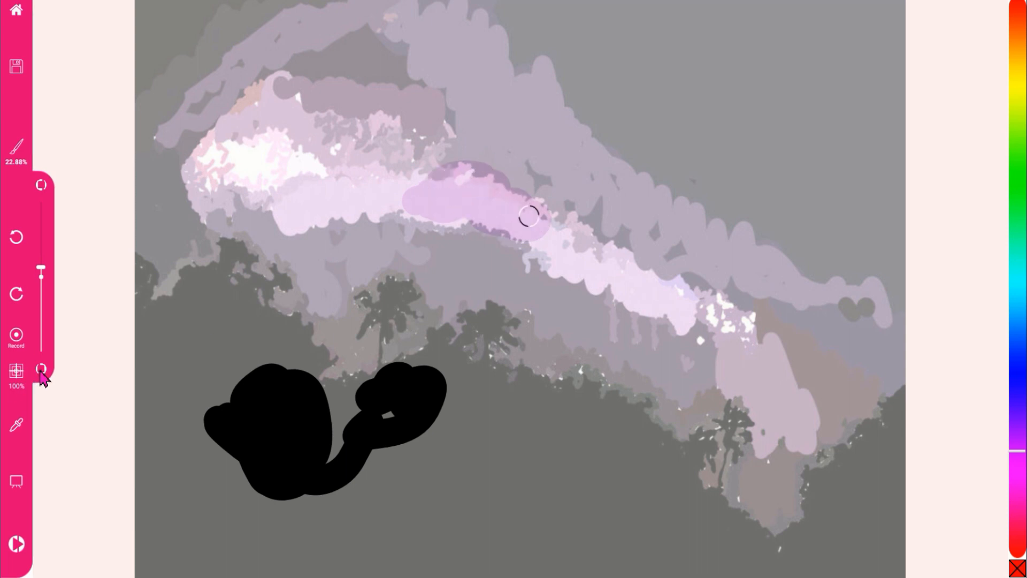
pyautogui.click(16, 10)
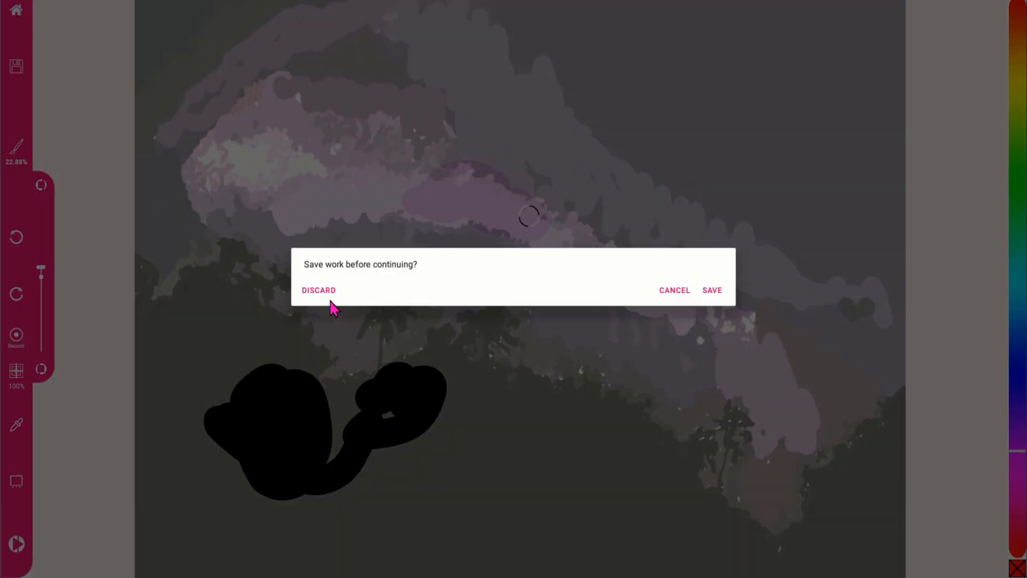
pyautogui.click(318, 290)
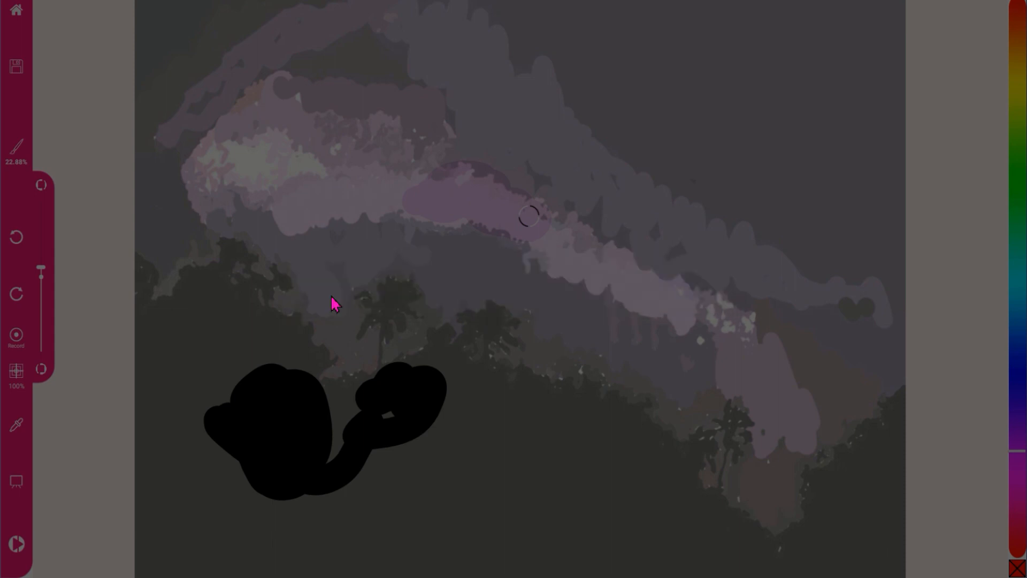